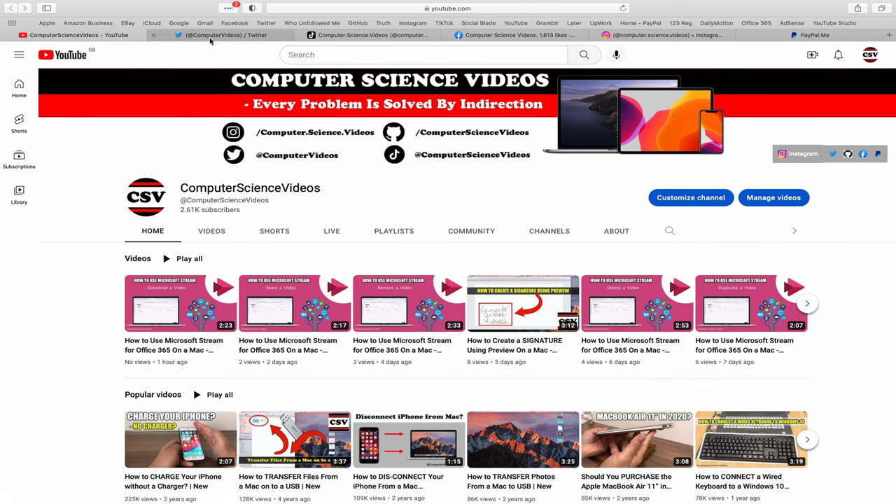
# Step: Switch Safari from the YouTube channel to the Computer Science Videos Instagram profile
pyautogui.click(224, 35)
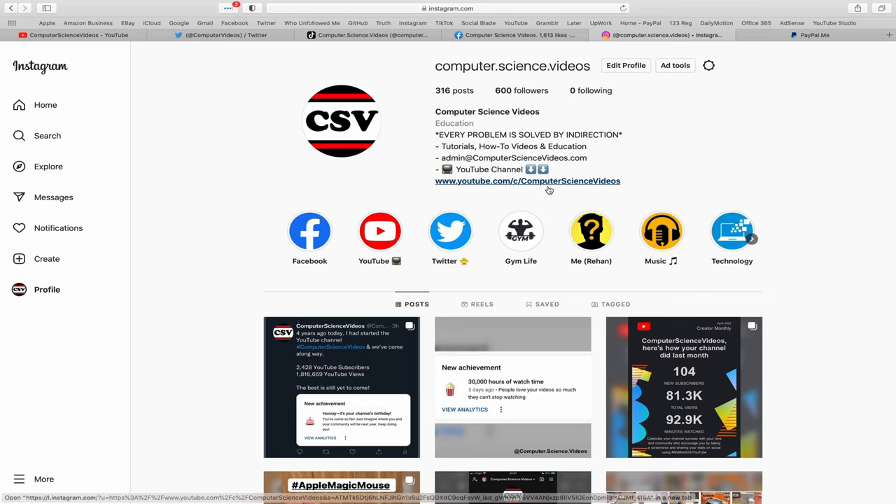
pyautogui.moveTo(738, 201)
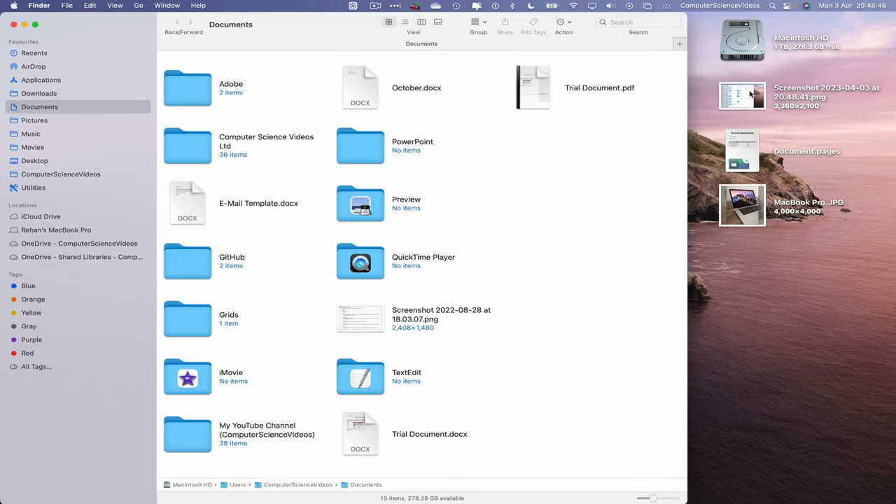
pyautogui.doubleClick(747, 93)
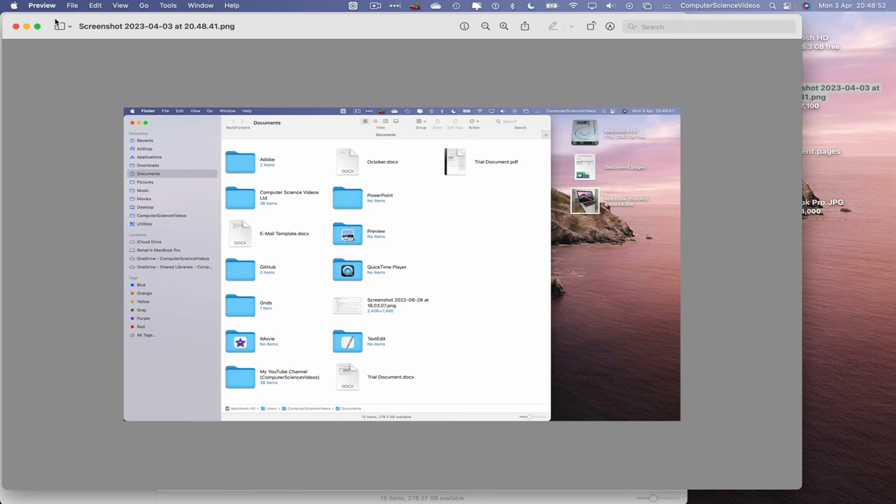
pyautogui.click(39, 5)
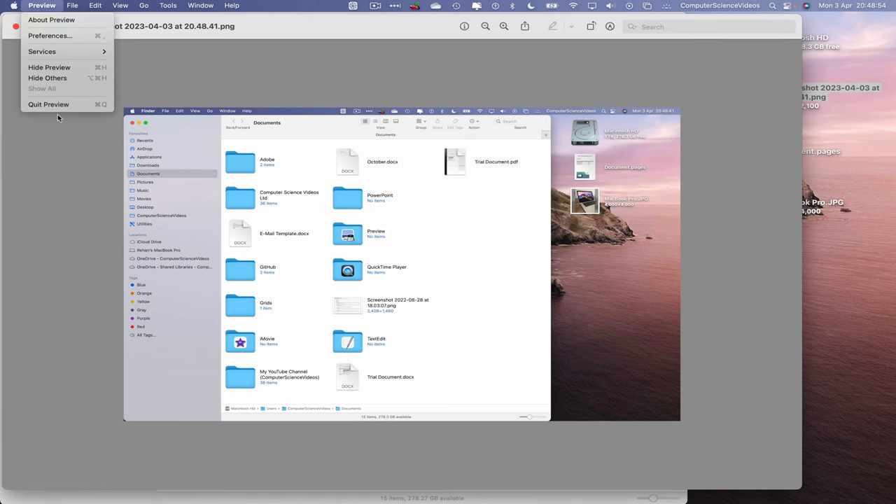
pyautogui.click(49, 104)
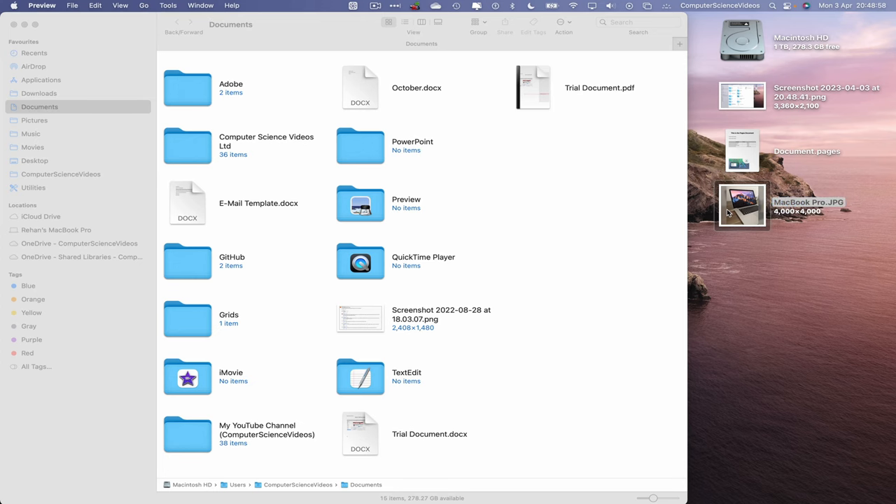
pyautogui.doubleClick(743, 205)
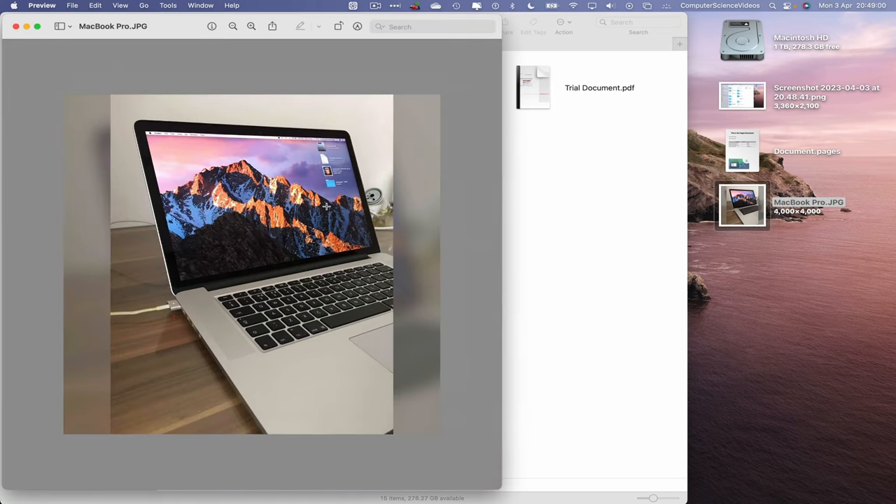
pyautogui.click(41, 5)
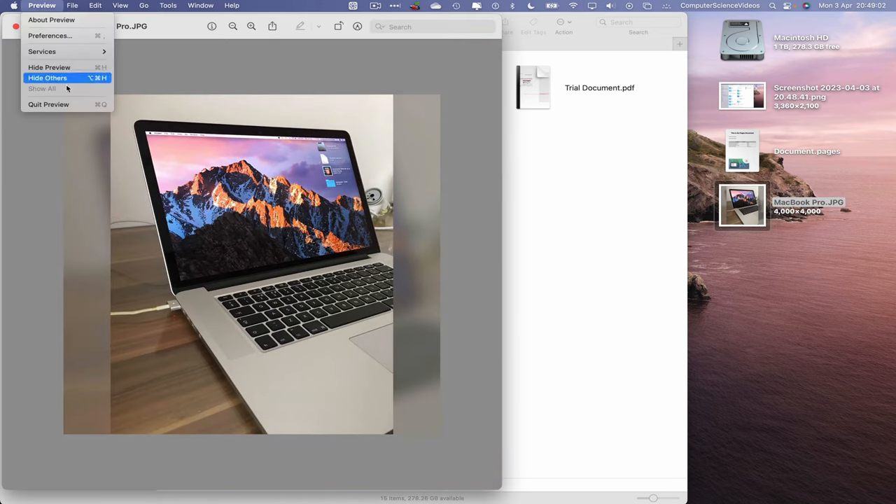
pyautogui.click(49, 78)
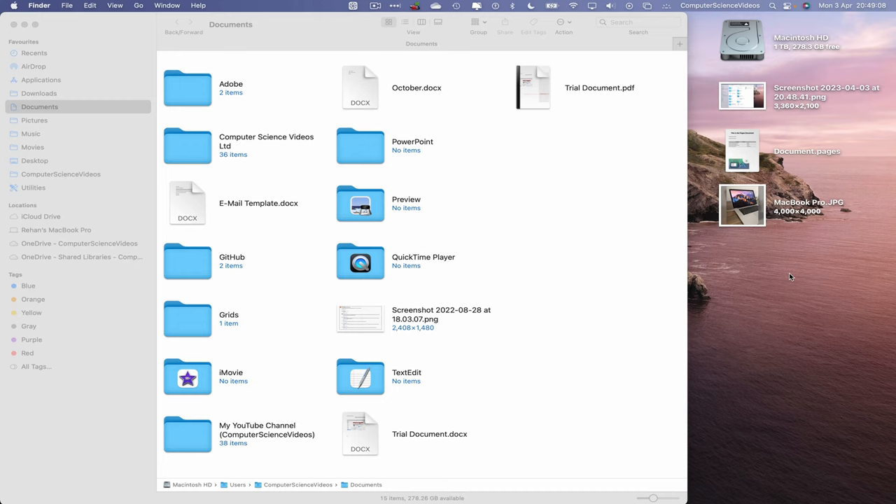
# Step: Select both desktop images and create a 'Photos 2023' folder inside Documents
pyautogui.click(743, 207)
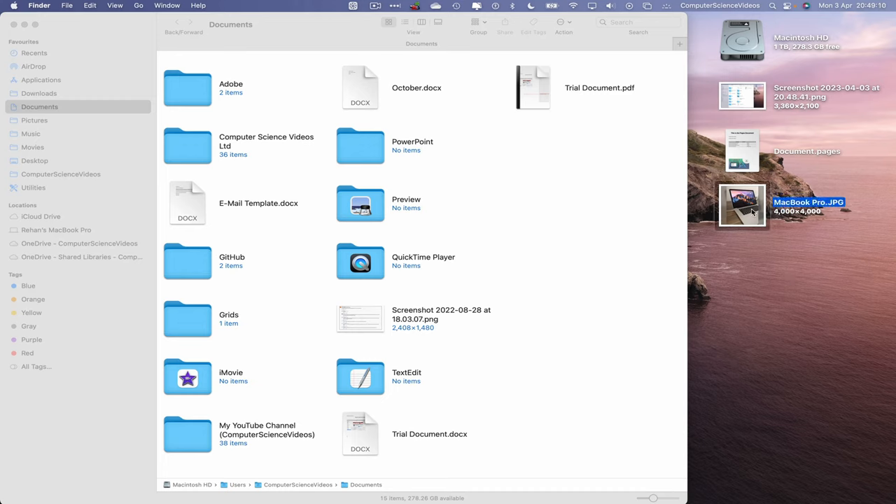
pyautogui.click(744, 94)
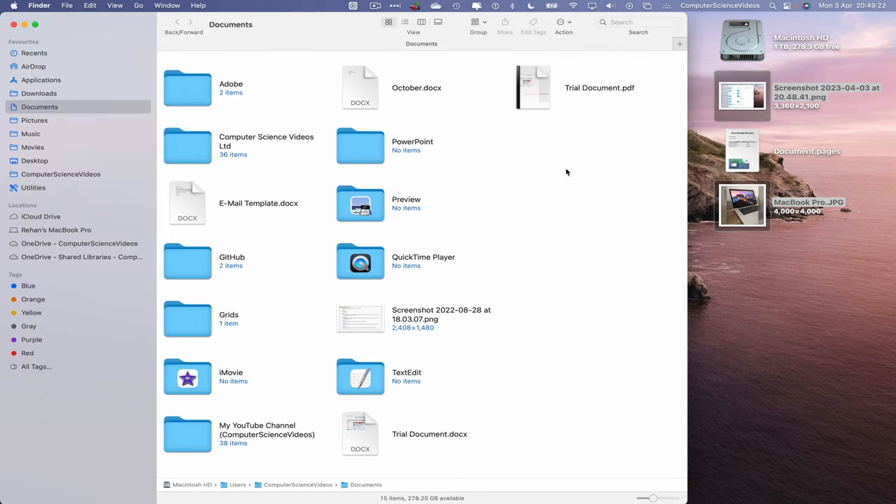
pyautogui.rightClick(567, 173)
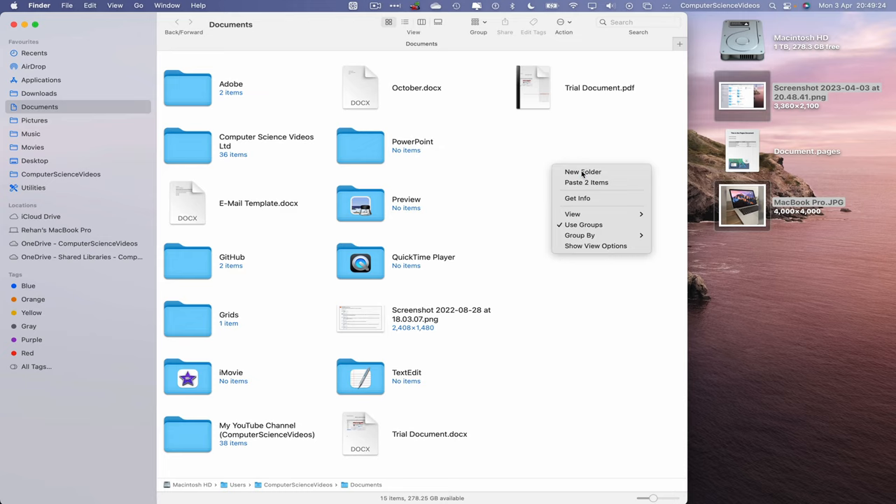
pyautogui.click(583, 171)
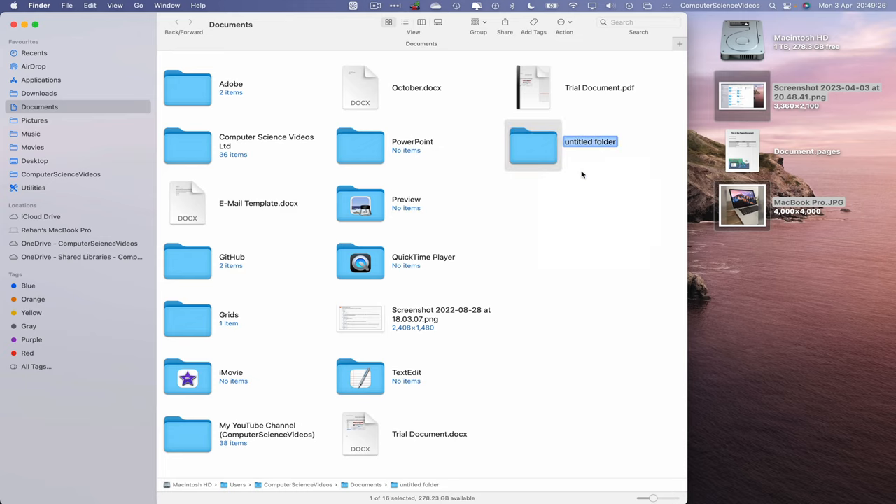
pyautogui.write('Photos 2023')
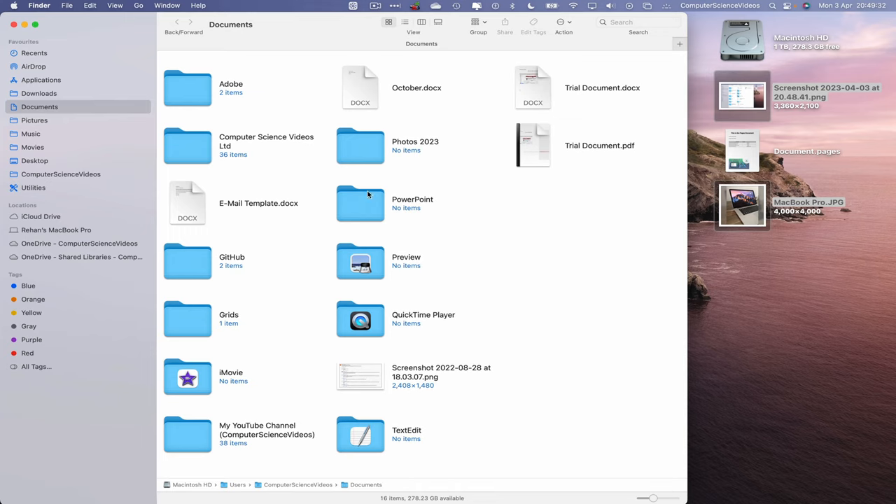
pyautogui.moveTo(368, 150)
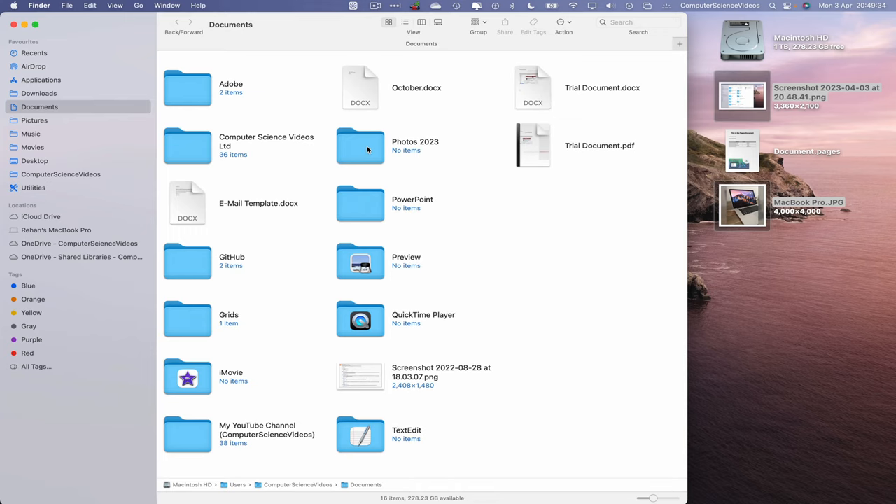